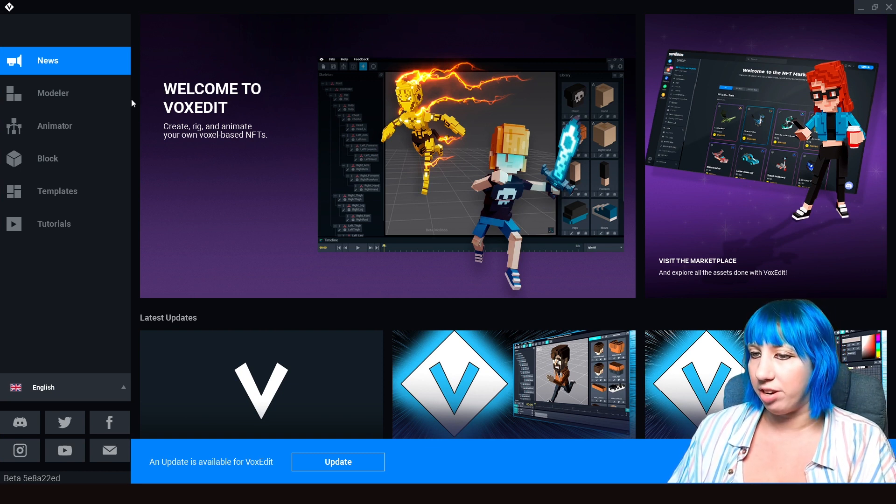
pyautogui.moveTo(110, 105)
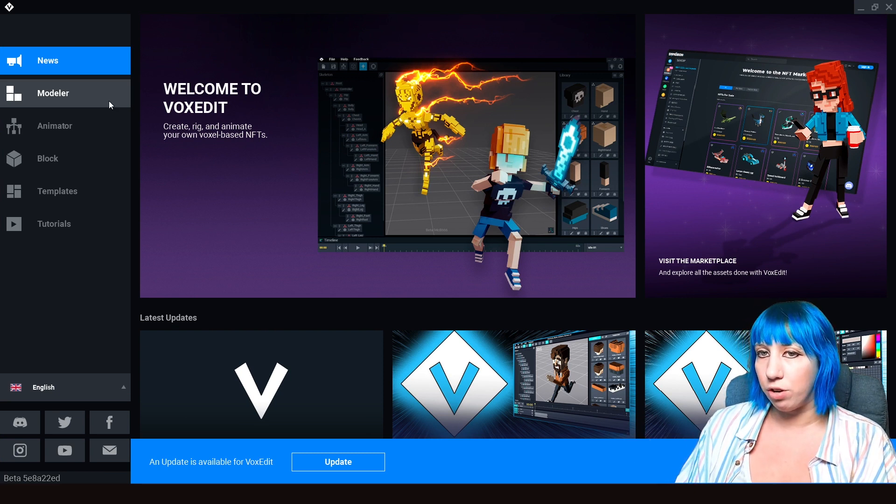
pyautogui.moveTo(87, 105)
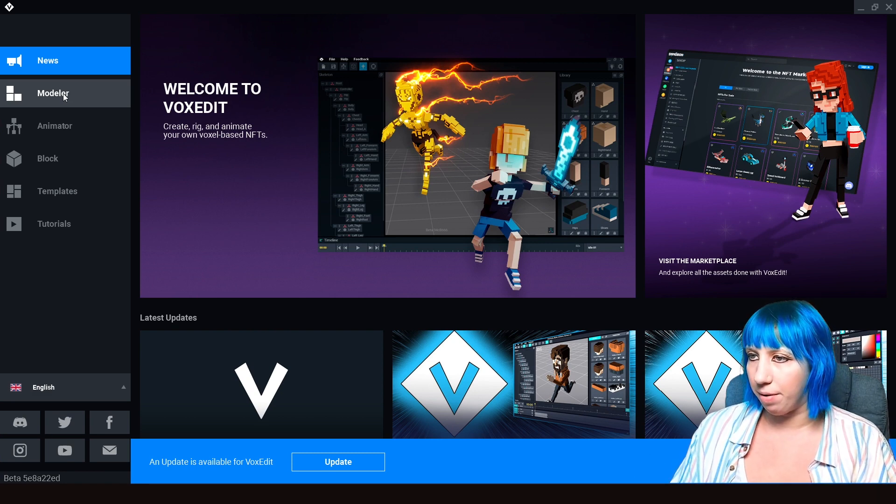
# - Enter the Modeler to begin the new toilet model
pyautogui.click(52, 92)
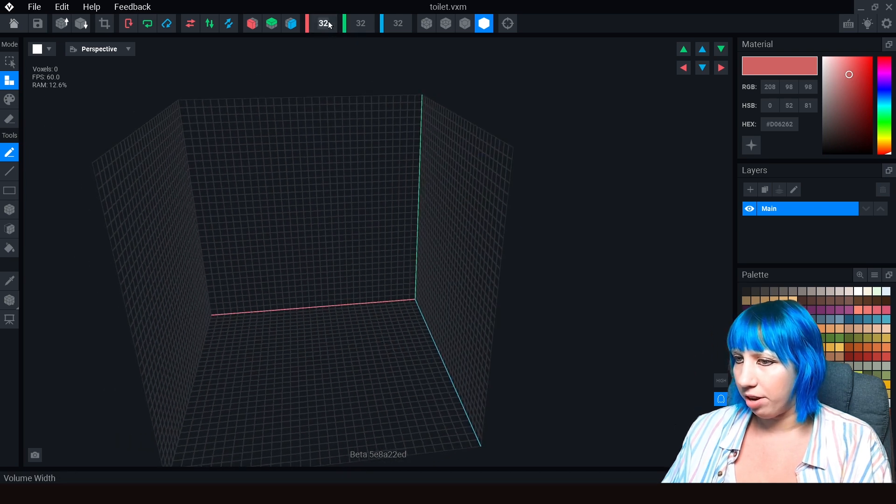
pyautogui.moveTo(340, 154)
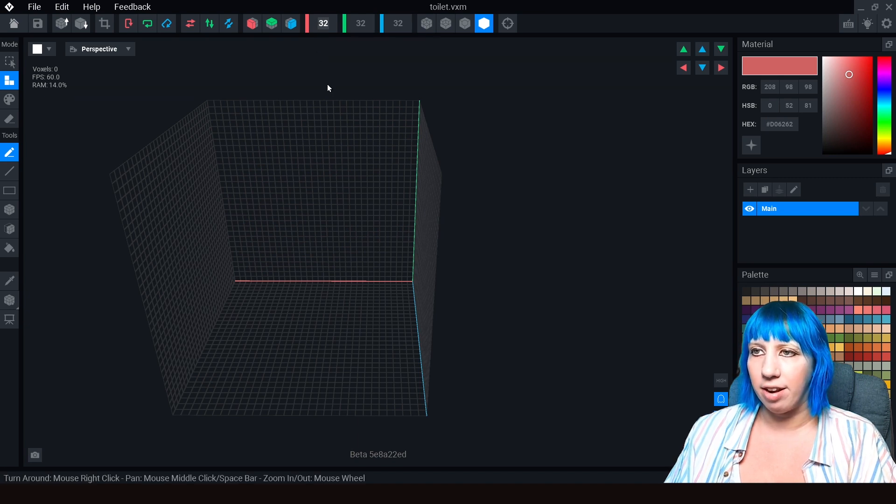
pyautogui.moveTo(366, 220)
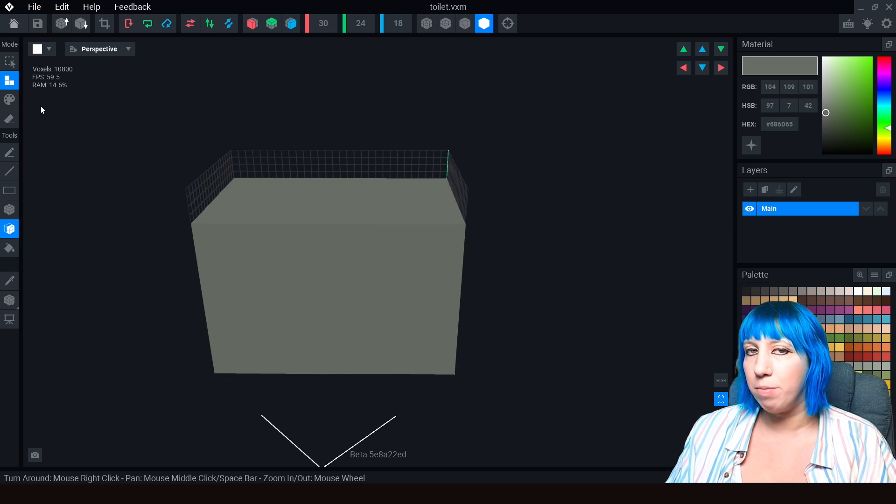
pyautogui.moveTo(9, 82)
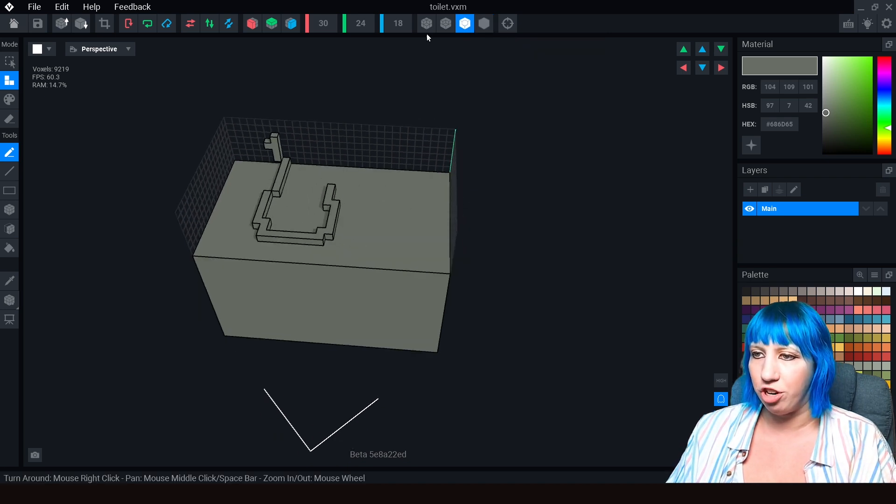
# - Toggle the Quad Edges voxel-edge display on and back off for the grey block
pyautogui.click(426, 23)
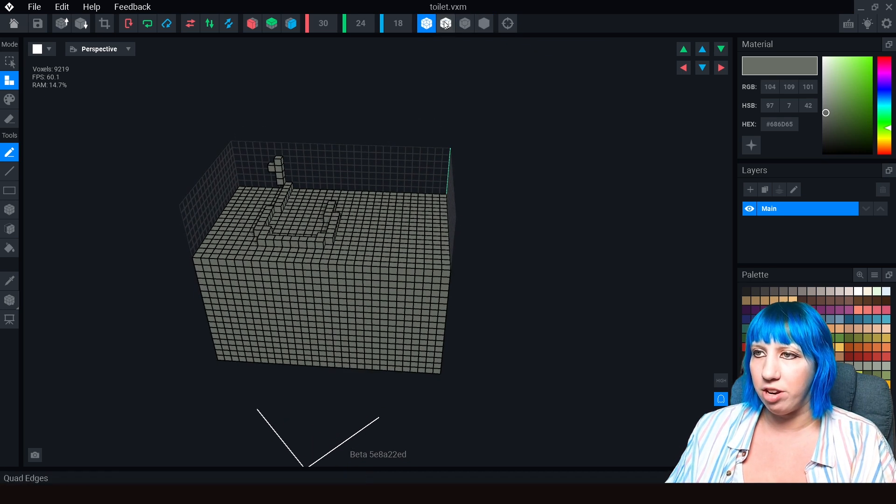
pyautogui.click(445, 23)
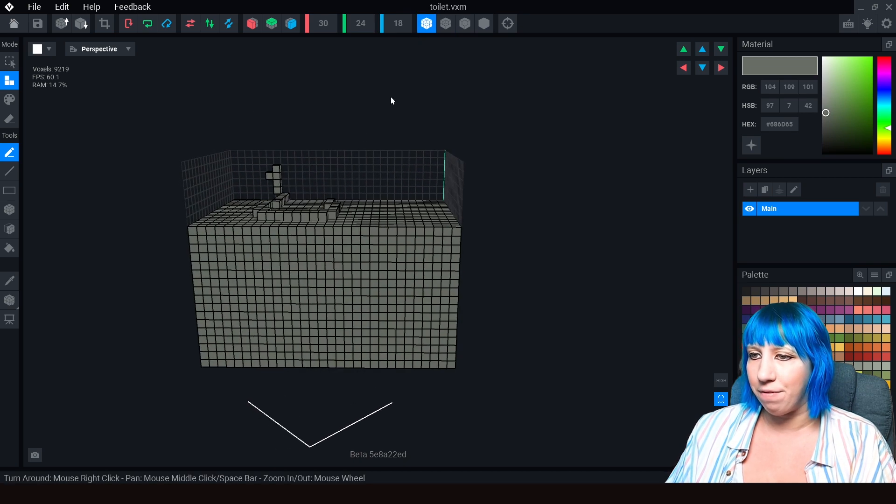
pyautogui.click(464, 24)
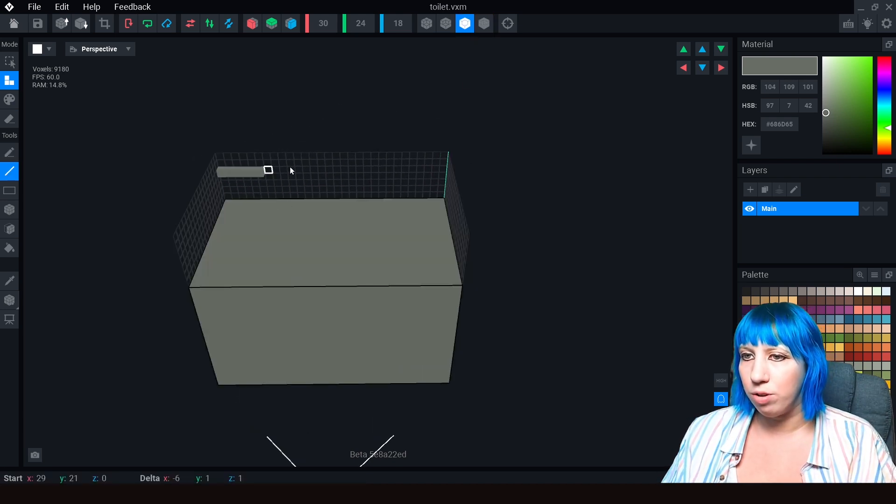
# - Attach a line of grey voxels along the block's back edge to start the raised section
pyautogui.moveTo(269, 169); pyautogui.dragTo(443, 162)
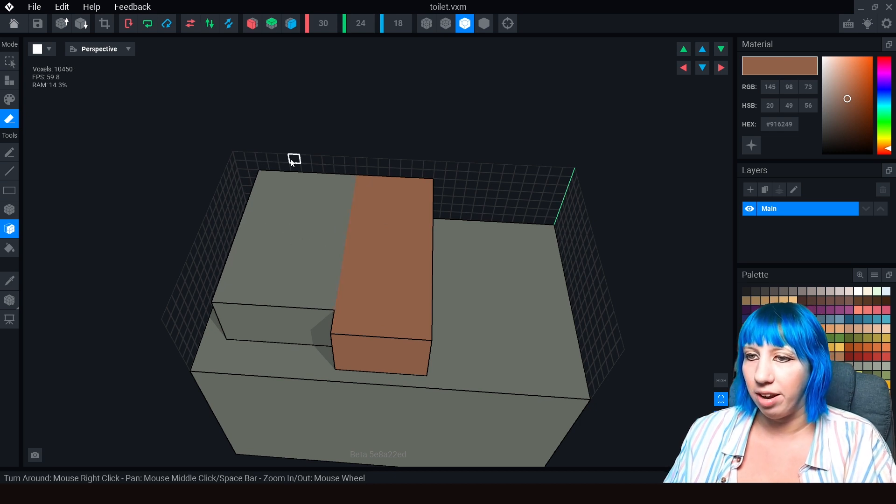
pyautogui.moveTo(269, 189)
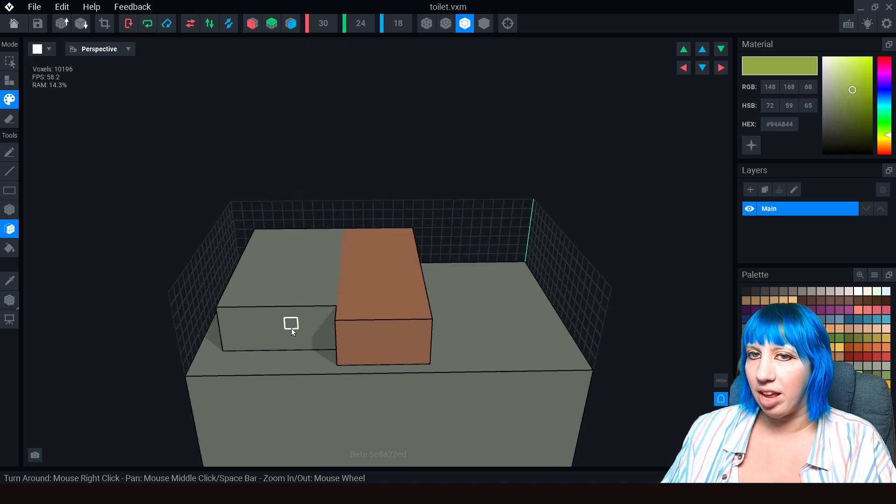
# - Flood-fill the grey body dark green in Paint mode
pyautogui.click(290, 324)
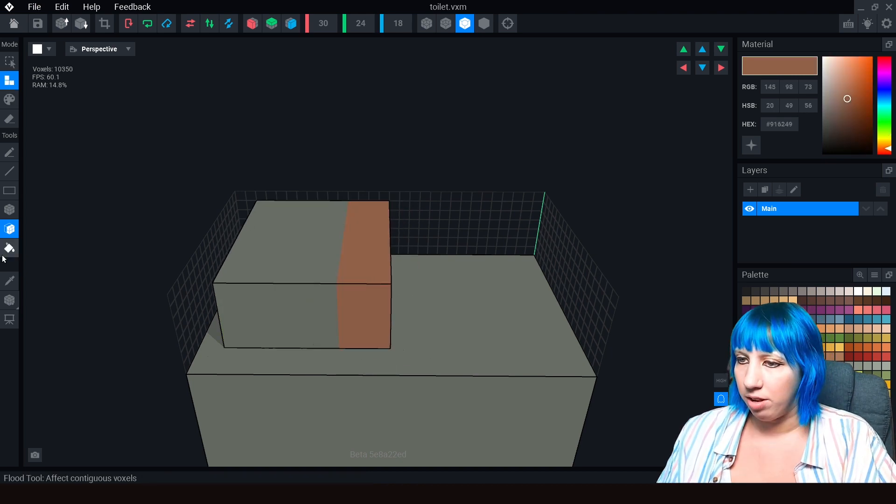
pyautogui.click(9, 99)
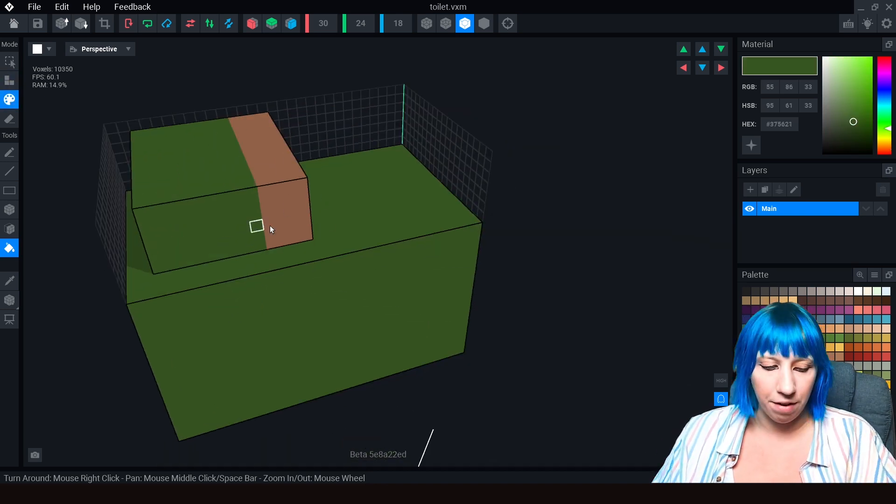
pyautogui.click(10, 280)
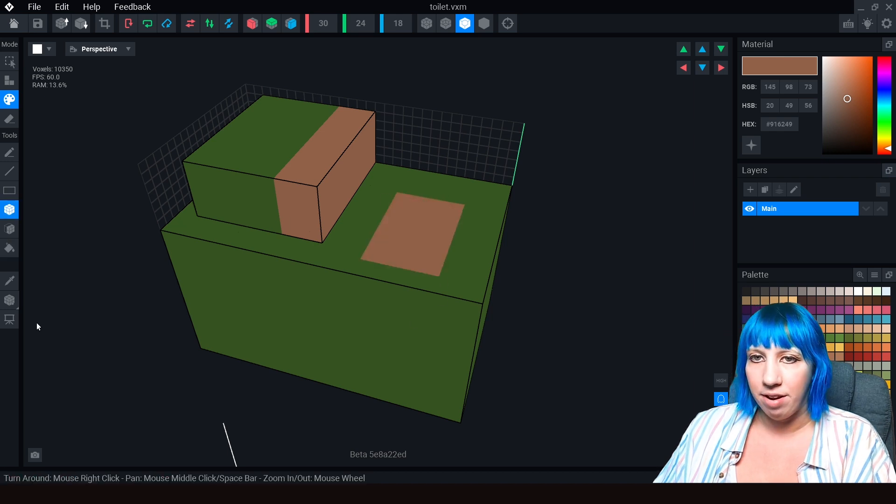
pyautogui.moveTo(10, 300)
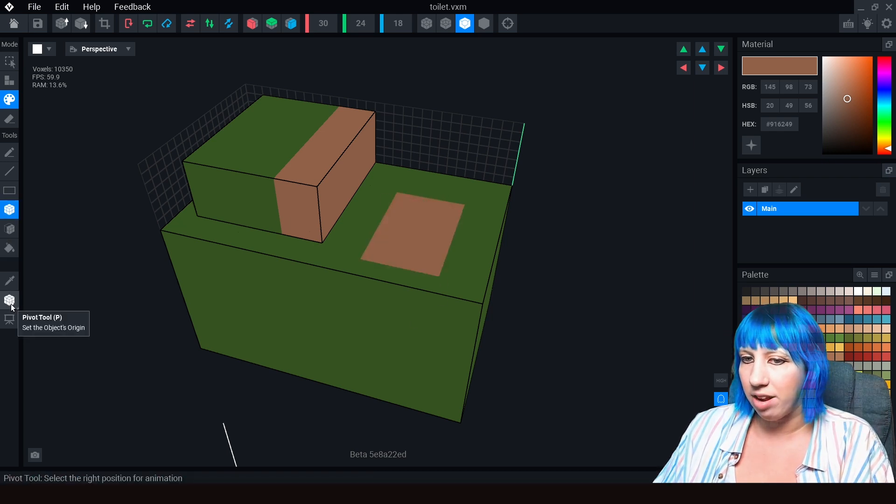
# - Snap the pivot to the model's floor and slide it to 15.5, centred across the width
pyautogui.click(10, 300)
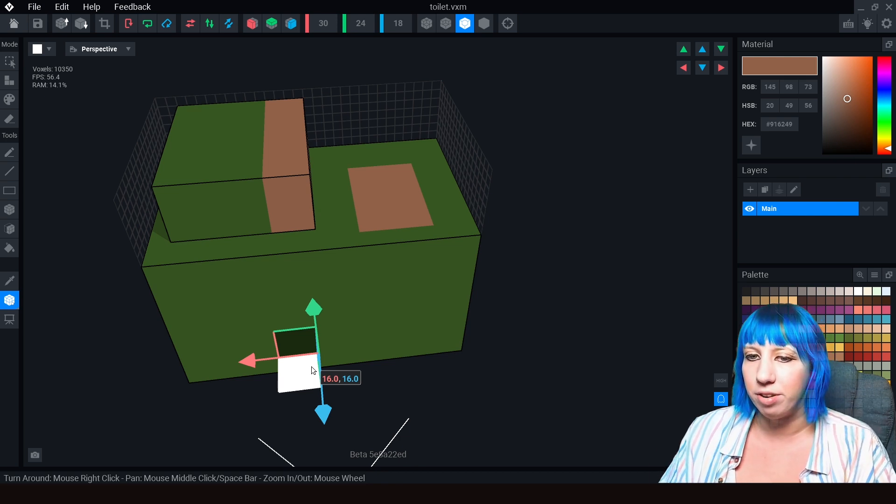
pyautogui.moveTo(24, 299)
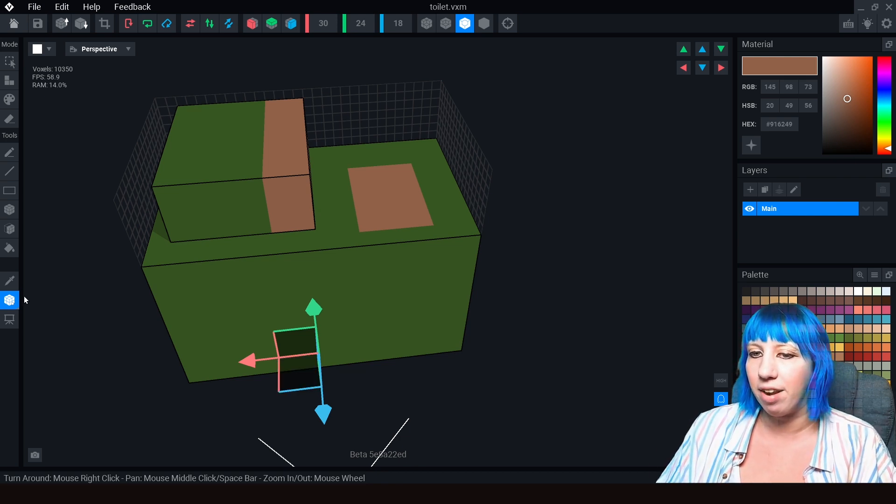
pyautogui.click(8, 299)
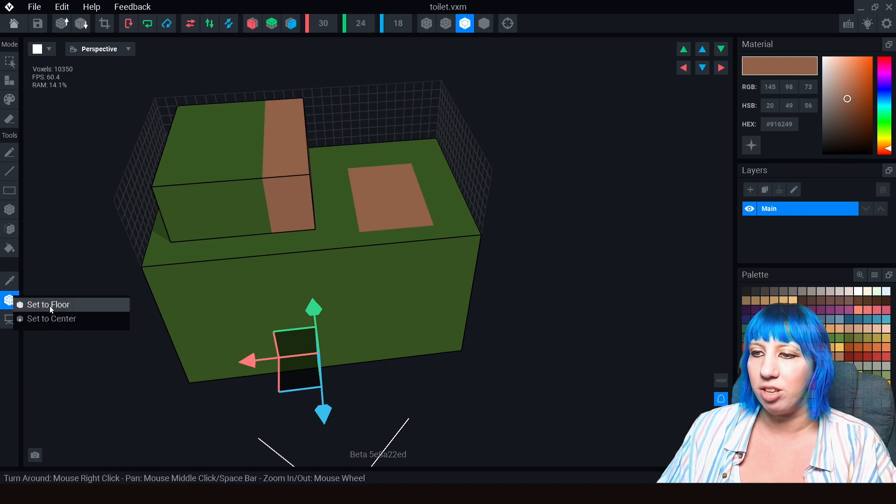
pyautogui.click(48, 304)
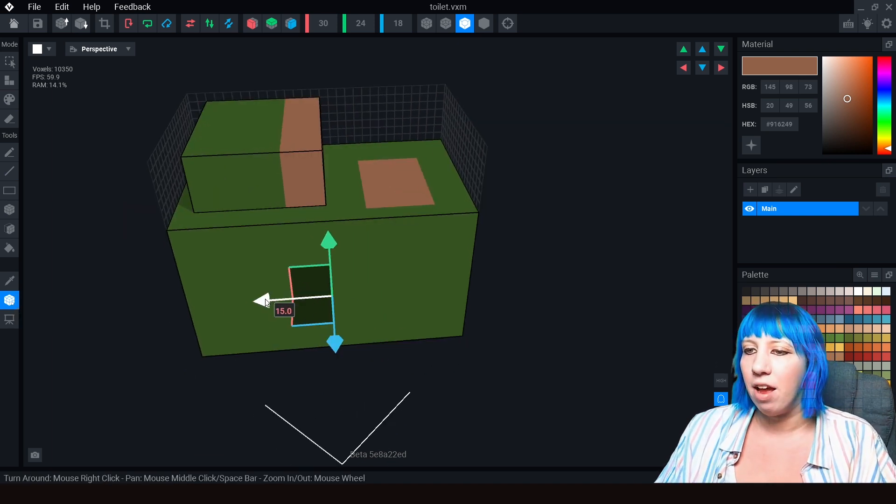
pyautogui.moveTo(263, 301); pyautogui.dragTo(258, 302)
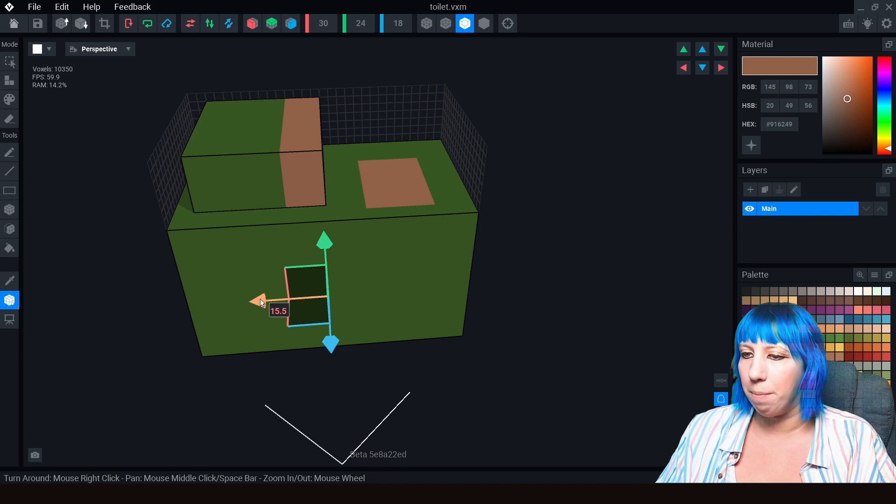
pyautogui.moveTo(264, 301)
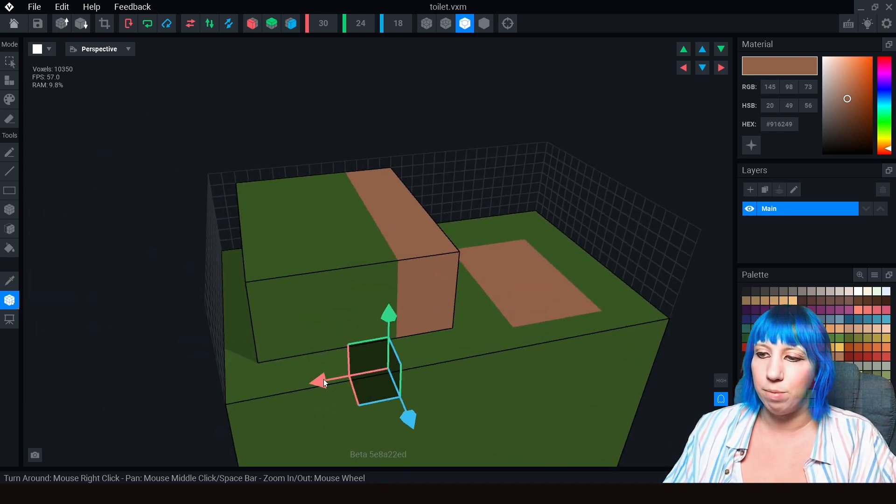
# - Adjust the view before rebuilding the block with a grey body and brown top
pyautogui.moveTo(317, 382); pyautogui.dragTo(340, 383)
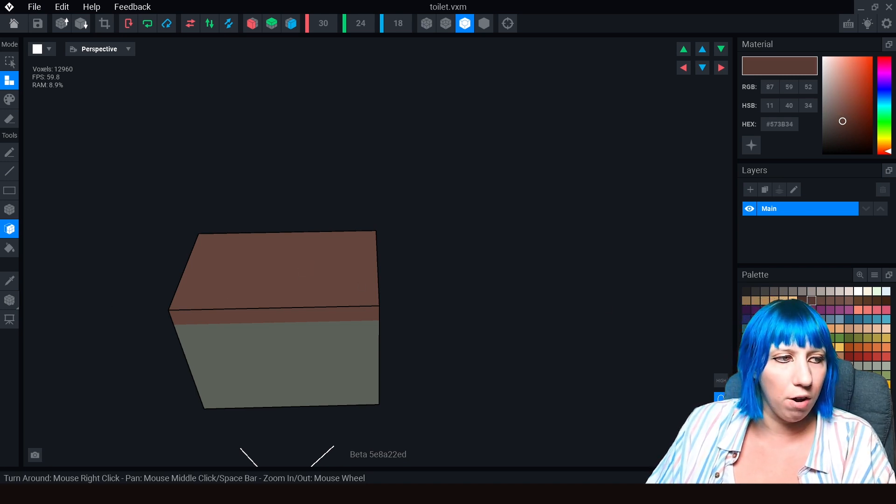
# - Enter Paint mode and bring the brown top face into view for the dark grey hole
pyautogui.click(9, 209)
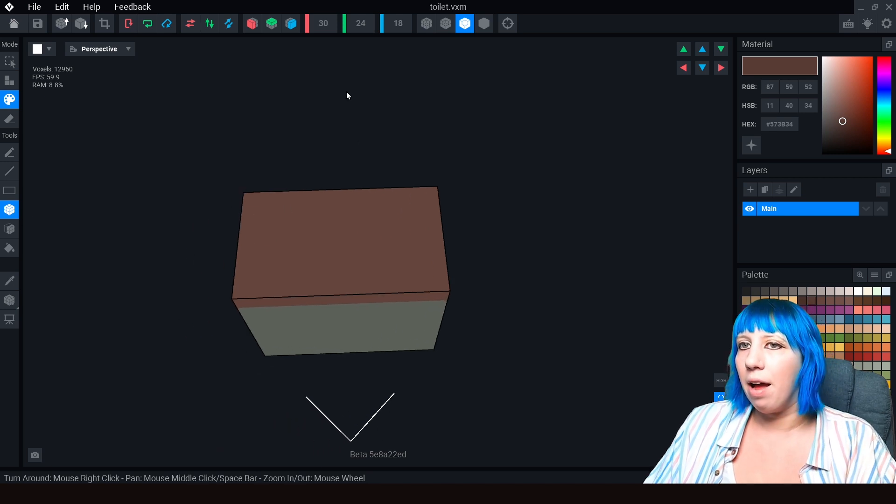
pyautogui.moveTo(252, 23)
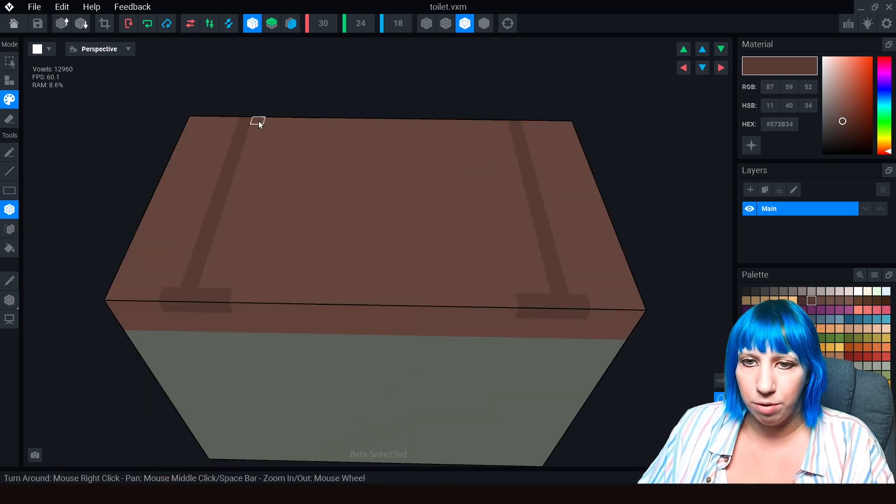
pyautogui.moveTo(258, 124); pyautogui.dragTo(302, 269)
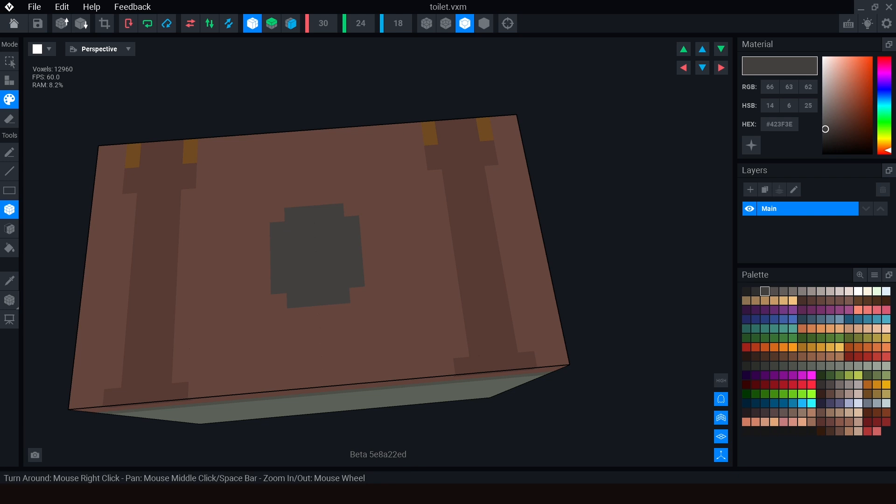
pyautogui.moveTo(297, 218)
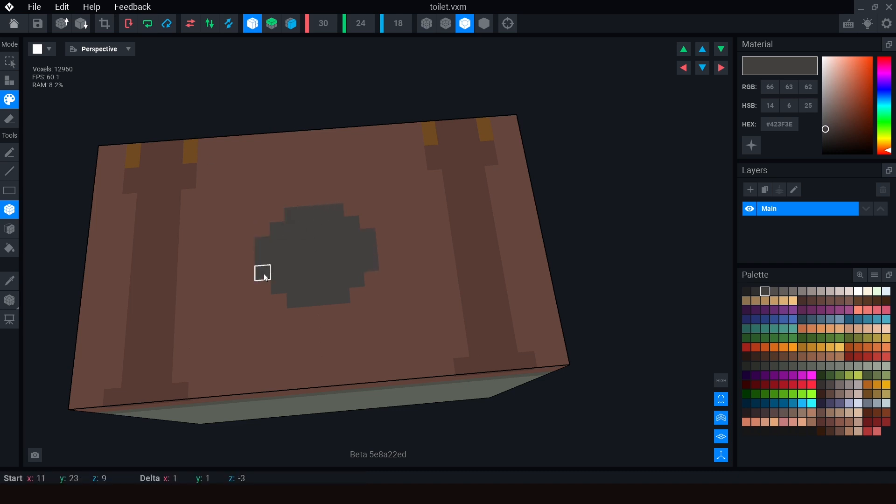
pyautogui.moveTo(243, 269)
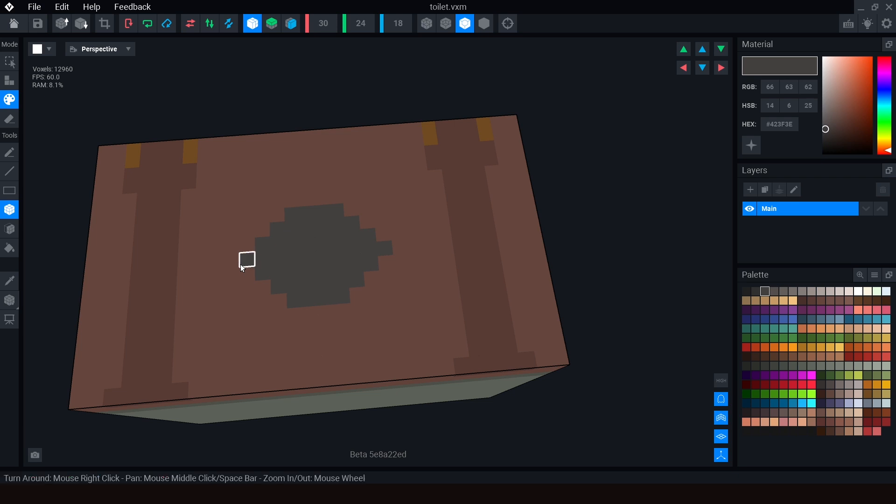
pyautogui.moveTo(263, 237)
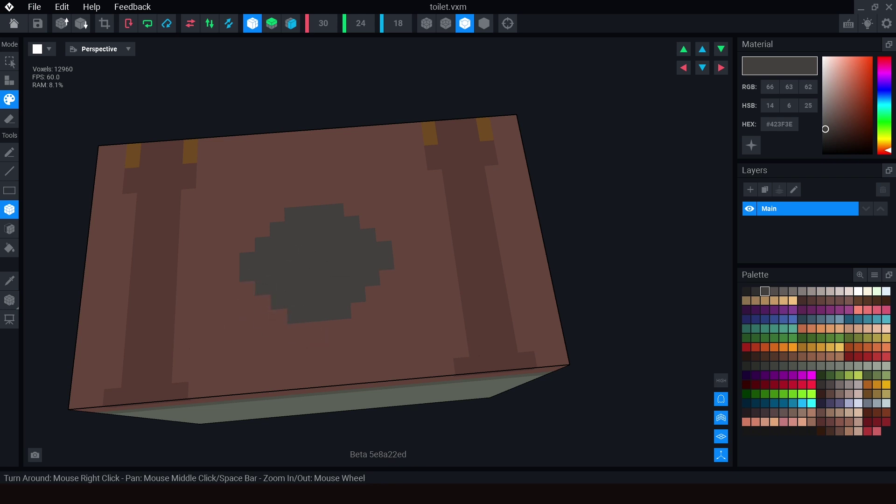
pyautogui.moveTo(285, 321)
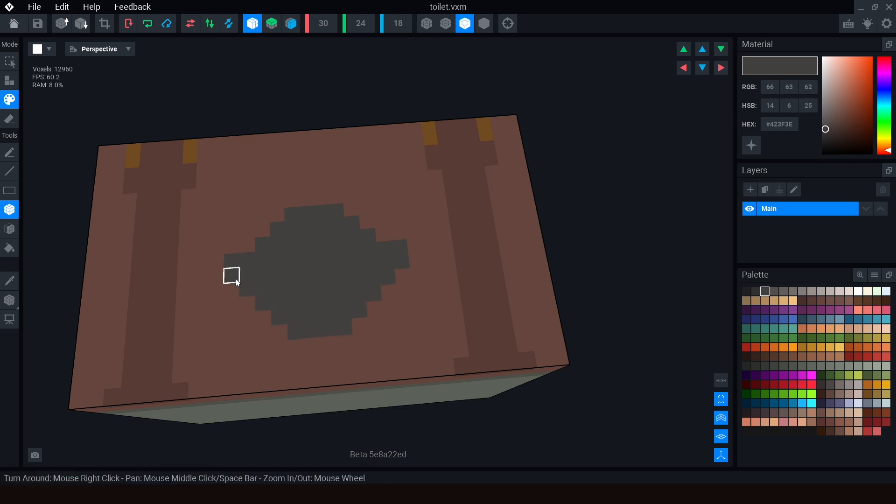
pyautogui.moveTo(325, 271)
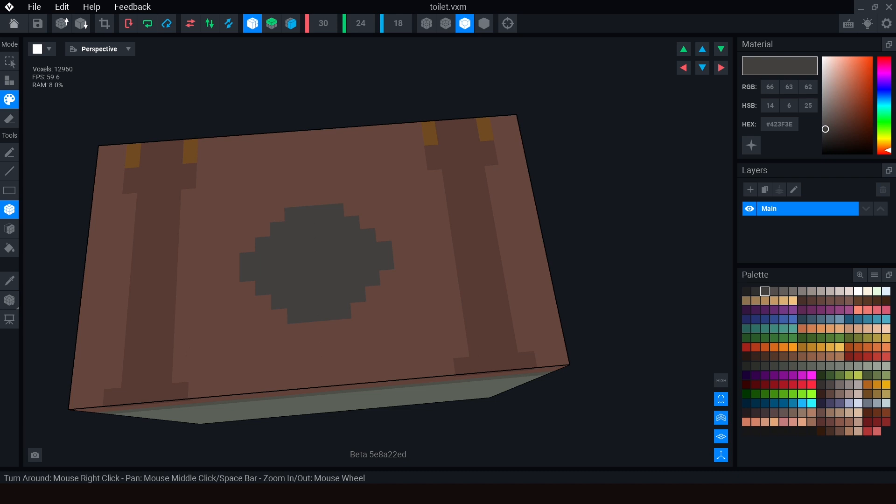
pyautogui.moveTo(244, 274)
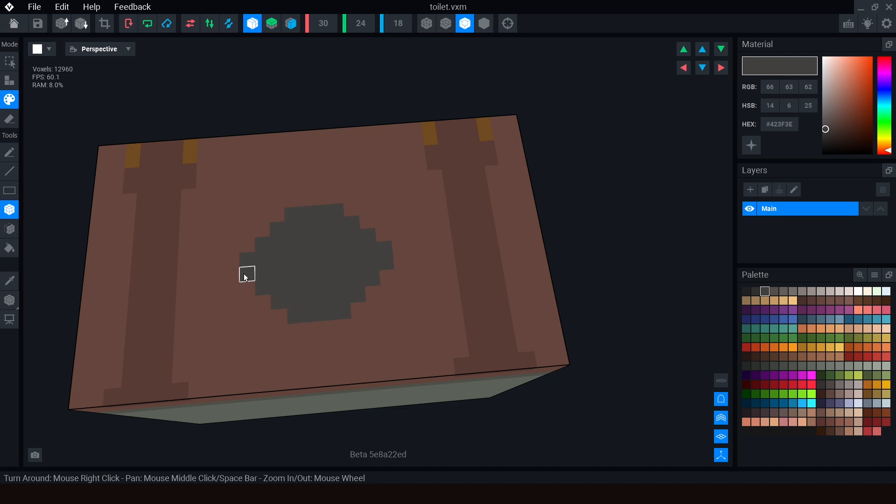
pyautogui.moveTo(276, 216)
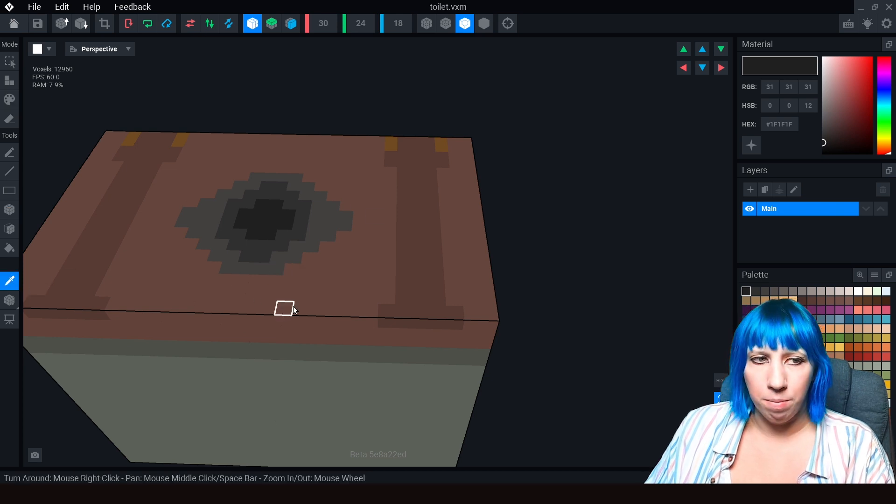
# - Pick brown wood shades from the palette for the speckles around the hole
pyautogui.click(821, 301)
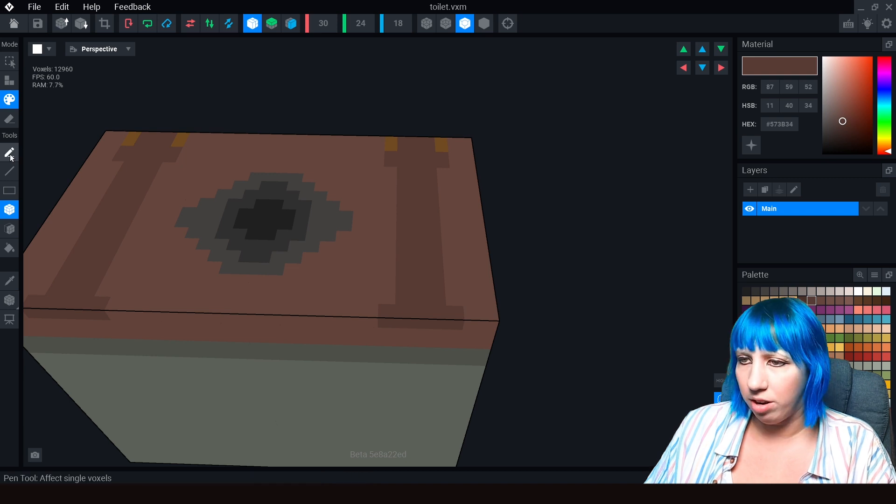
pyautogui.moveTo(9, 153)
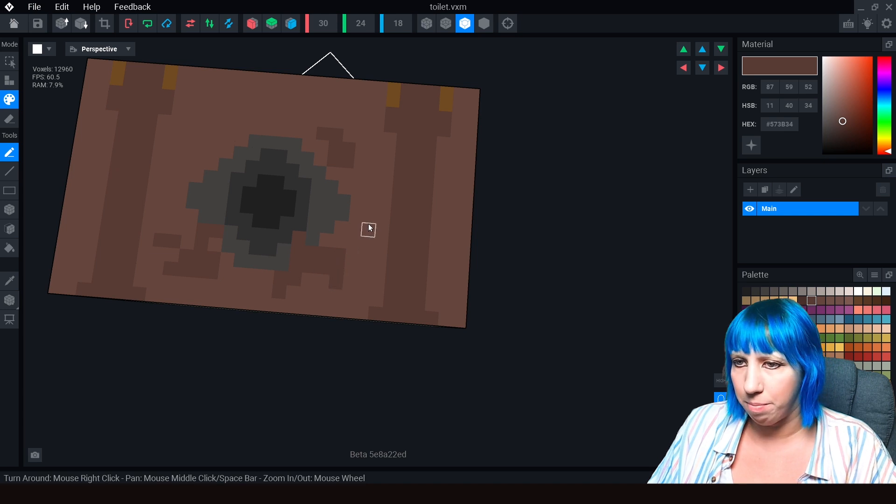
pyautogui.moveTo(364, 256)
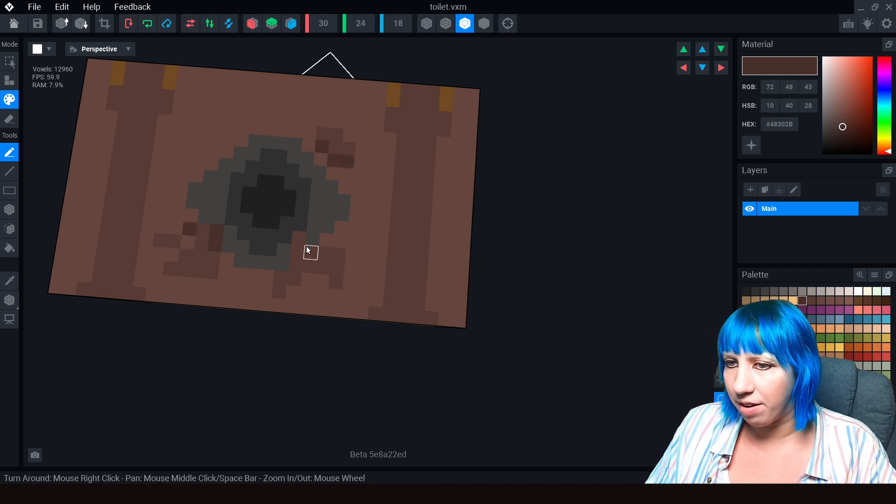
pyautogui.moveTo(235, 237)
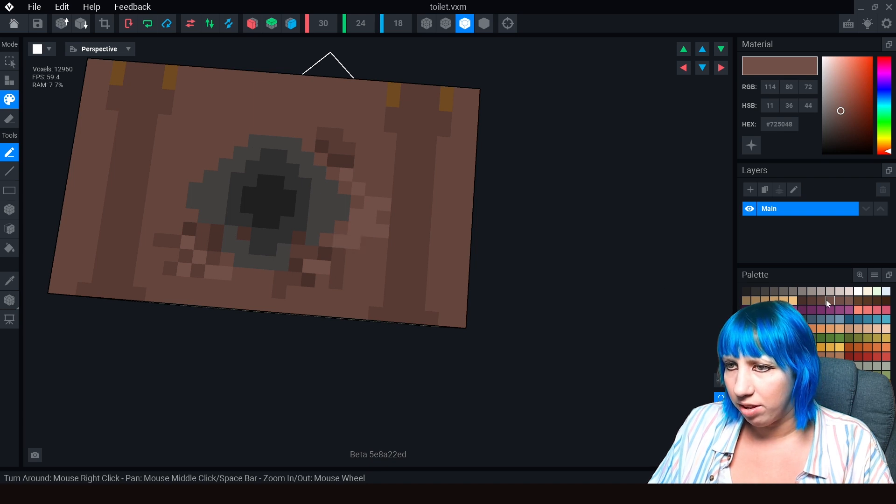
pyautogui.click(810, 301)
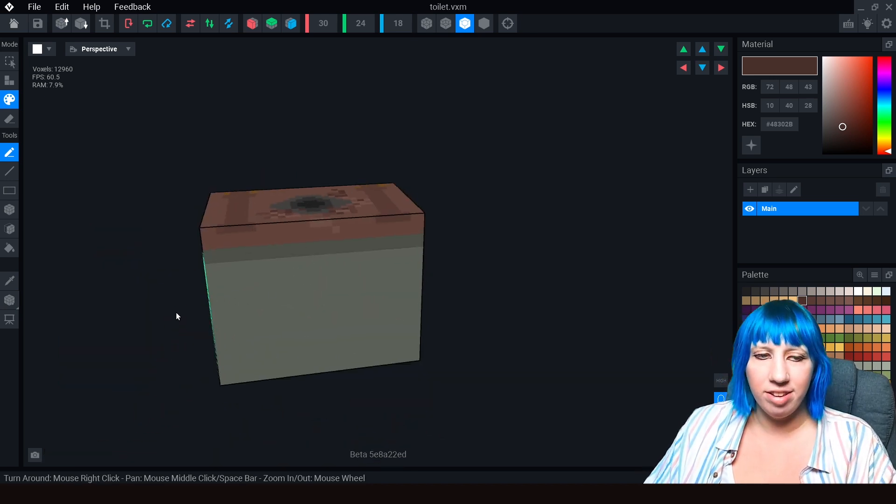
# - Paint a darker grey-green (#4F534C) curved patch on the stone base's side
pyautogui.click(10, 280)
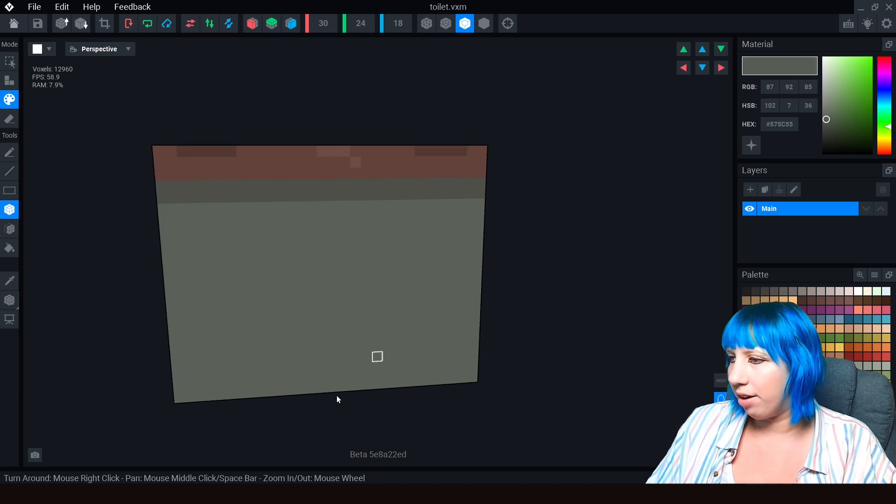
pyautogui.moveTo(235, 264)
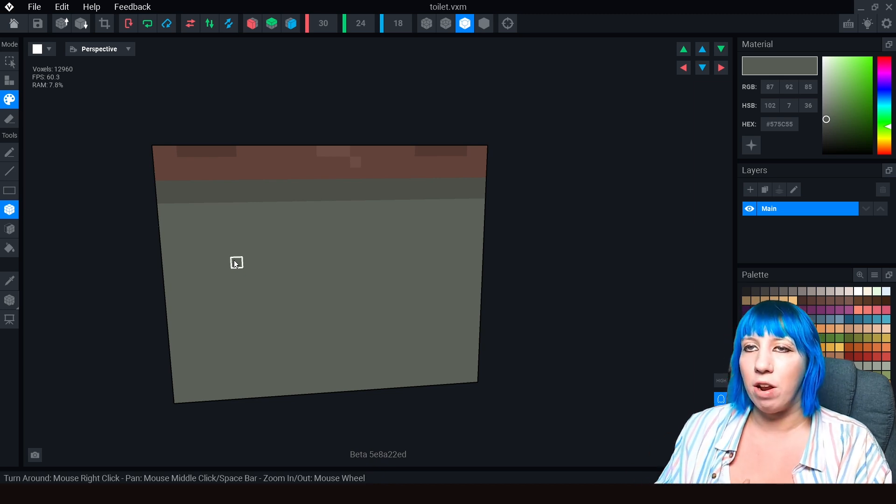
pyautogui.moveTo(204, 254)
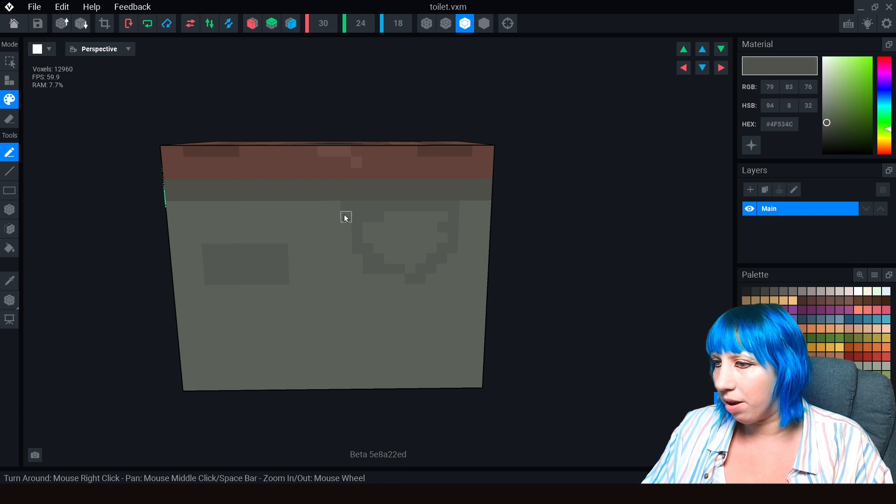
pyautogui.moveTo(344, 218); pyautogui.dragTo(463, 257)
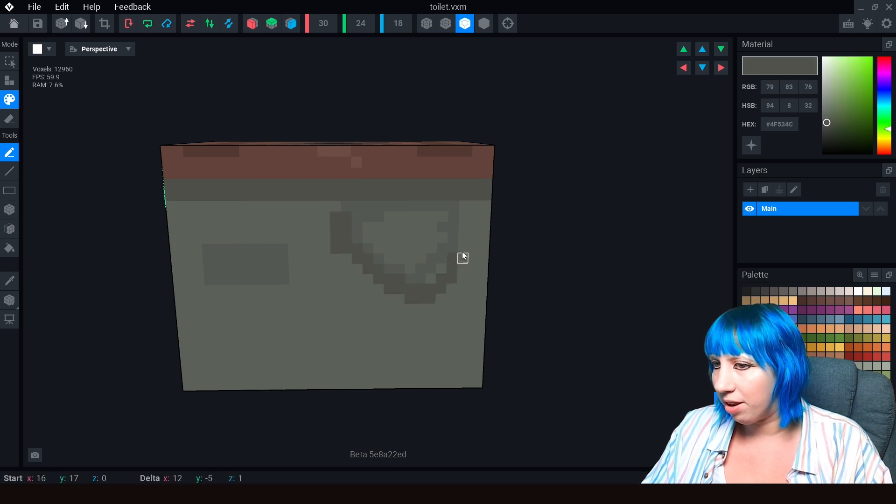
pyautogui.moveTo(297, 278)
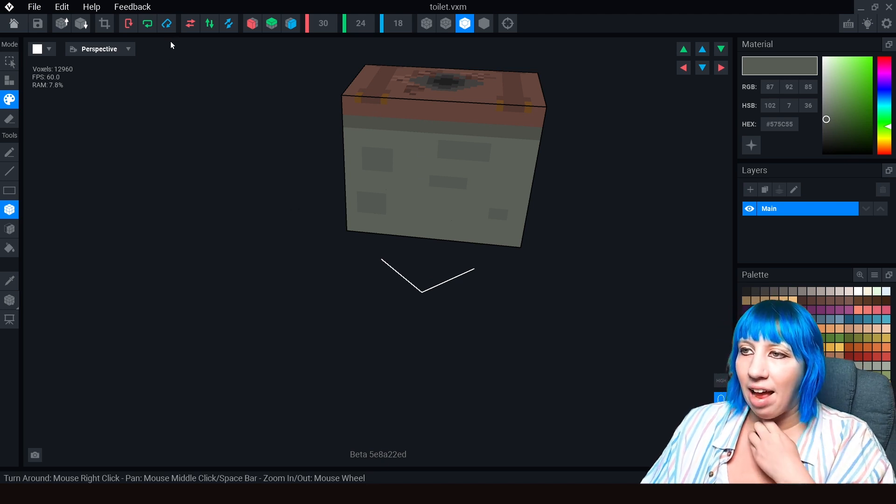
pyautogui.moveTo(190, 23)
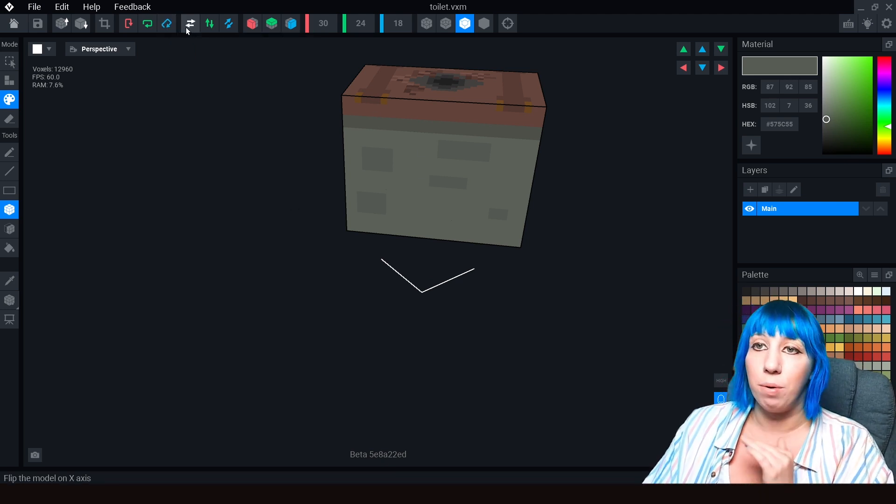
pyautogui.moveTo(189, 23)
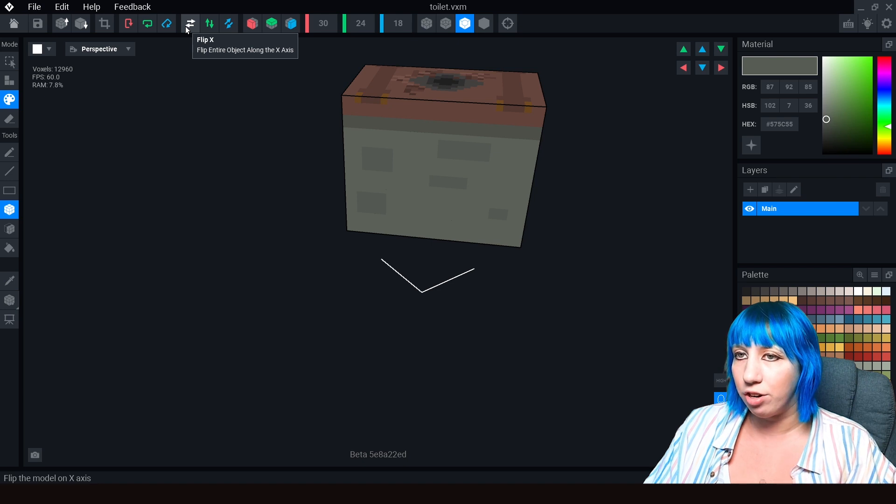
# - Rotate the model with Rotate X twice so it stands upright with another stone side forward
pyautogui.click(128, 23)
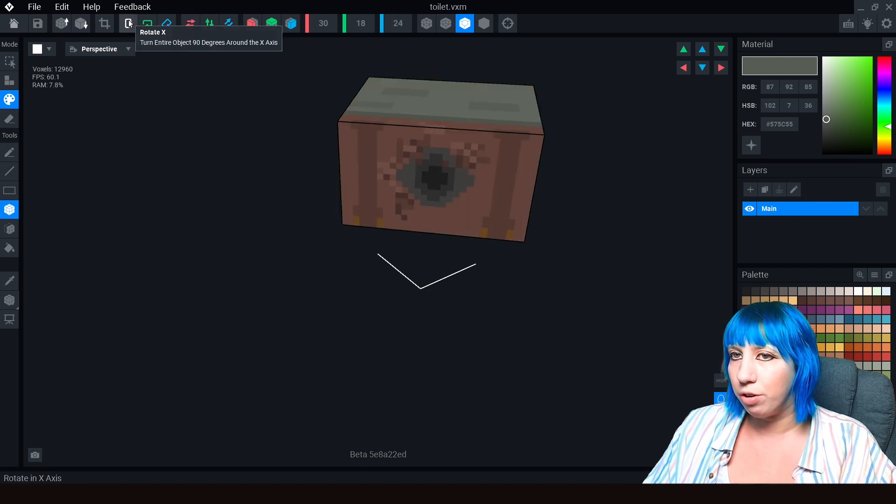
pyautogui.click(127, 23)
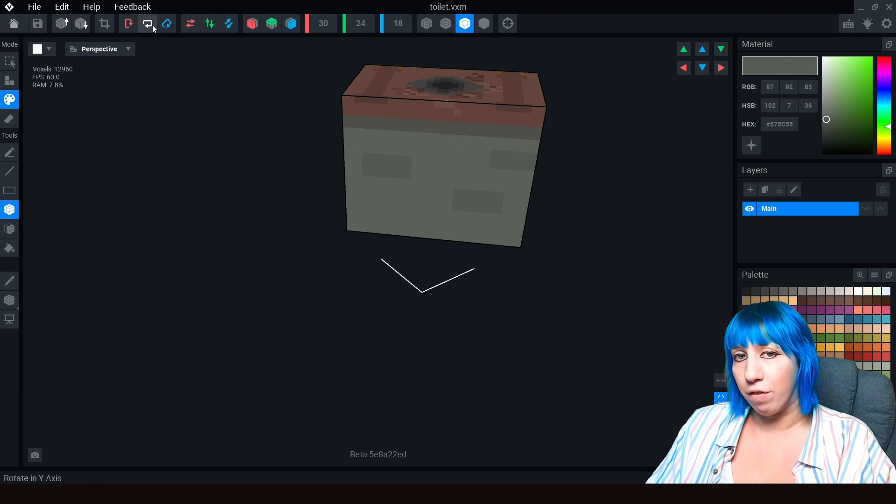
pyautogui.moveTo(148, 23)
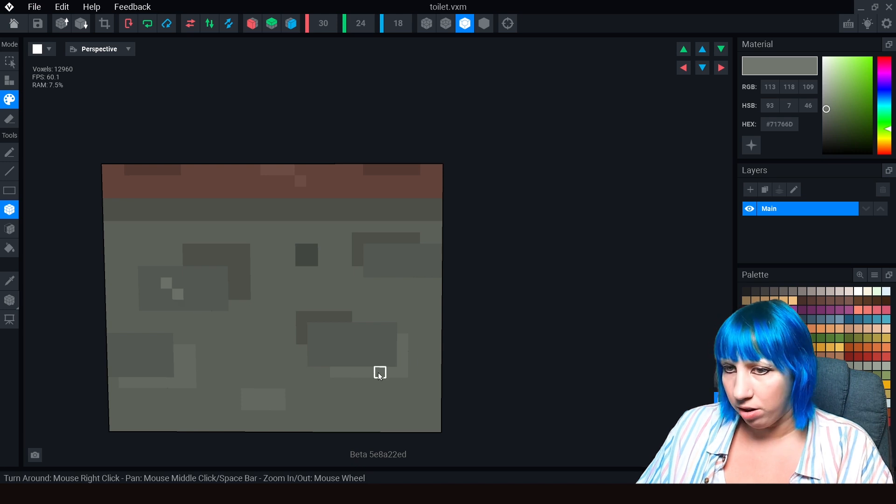
pyautogui.moveTo(126, 355)
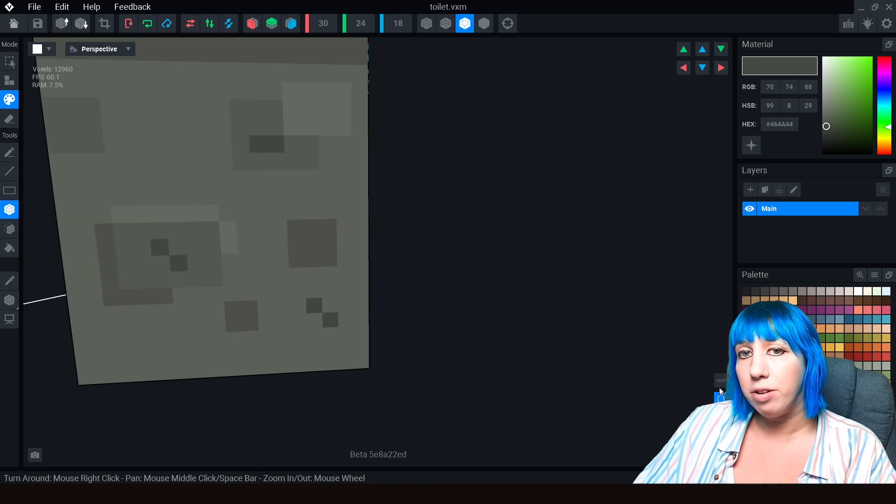
# - Paint pale stone speckles on the toilet's lower front, then close the file to the start screen
pyautogui.click(838, 291)
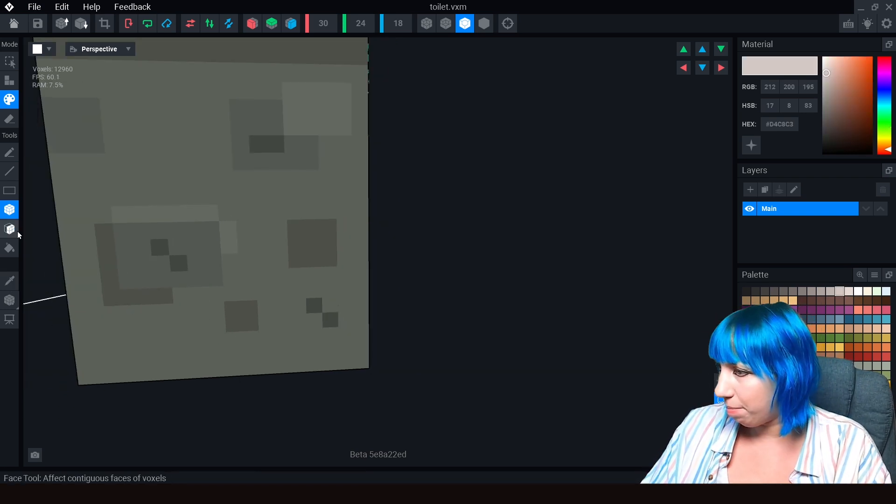
pyautogui.click(9, 152)
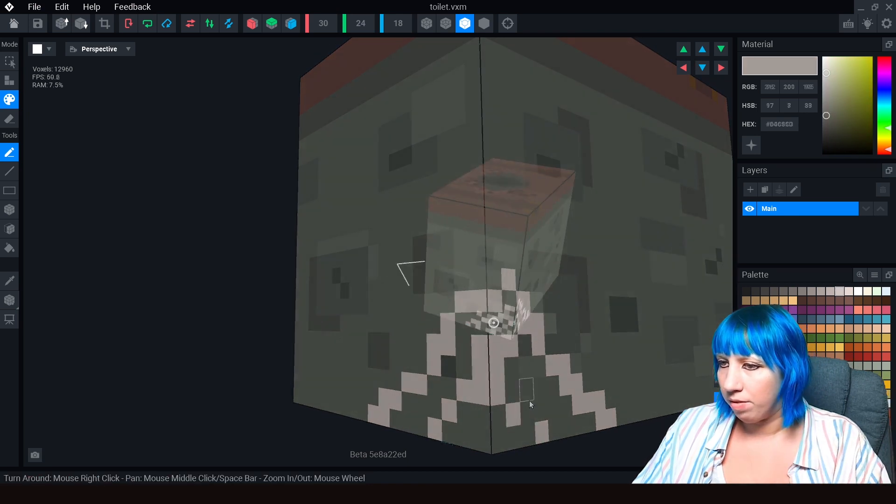
pyautogui.scroll(-3)
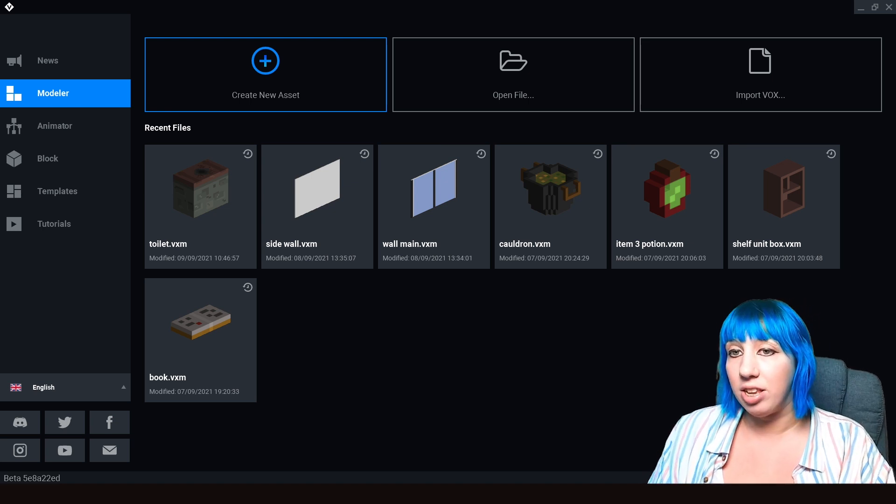
# - Create a new asset named bucket with a 14×11×13 volume
pyautogui.click(265, 61)
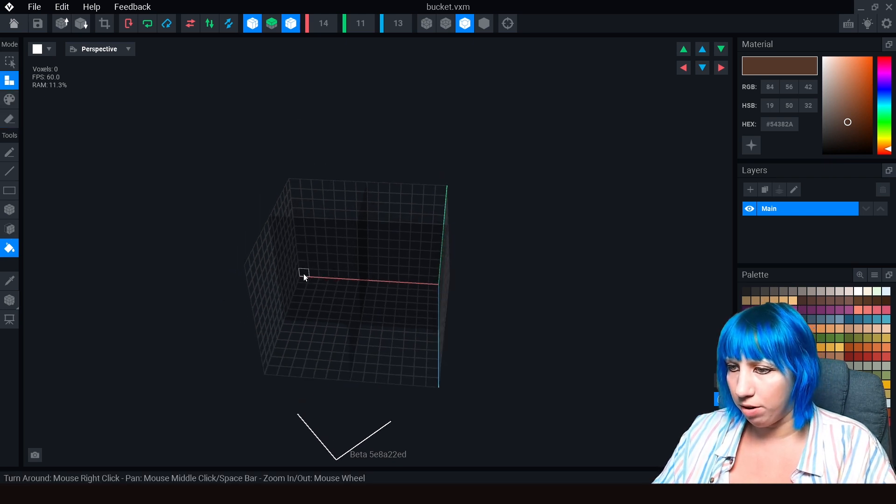
# - Fill the volume with brown voxels as the bucket's solid body
pyautogui.click(10, 229)
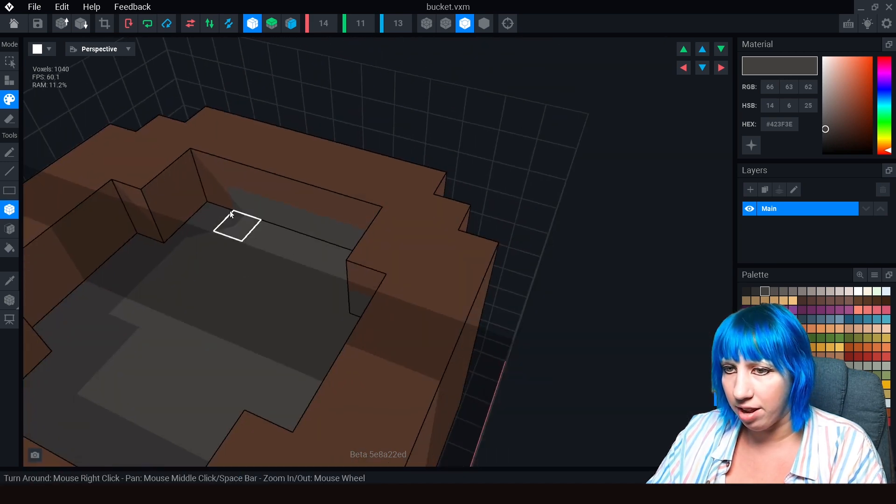
pyautogui.moveTo(106, 283)
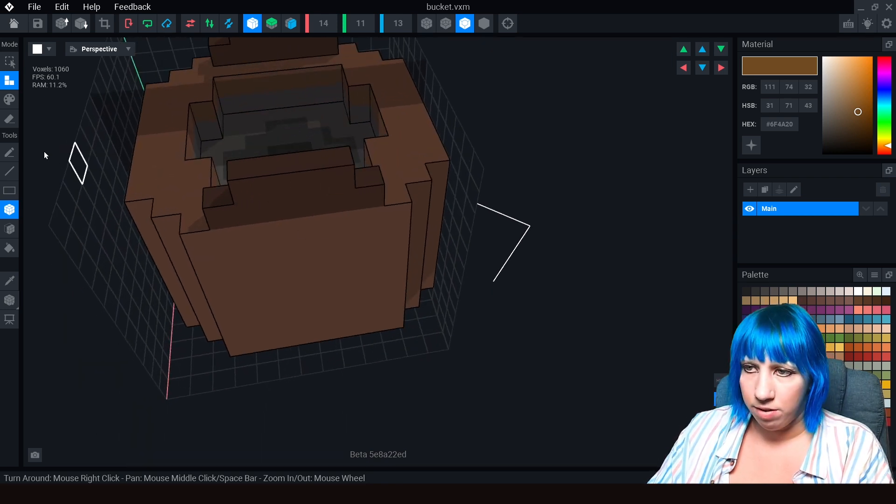
# - Add rim blocks and extend the gray metal handle across the bucket's top
pyautogui.click(10, 98)
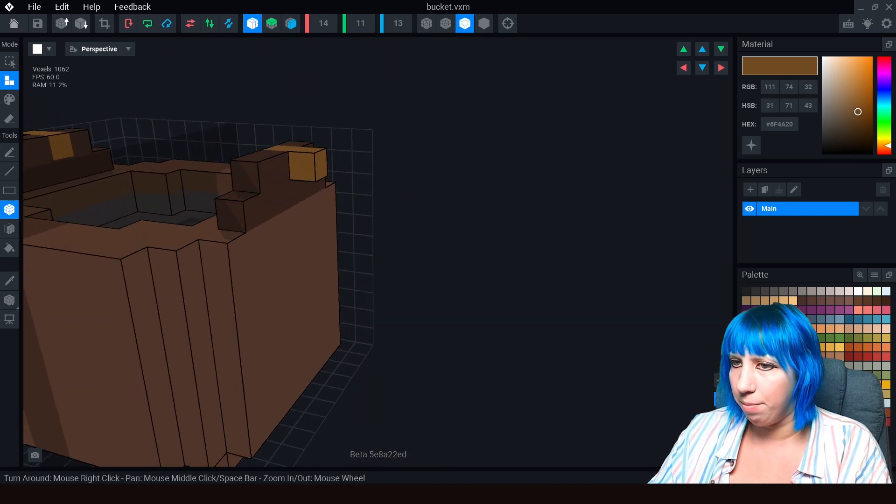
pyautogui.click(765, 291)
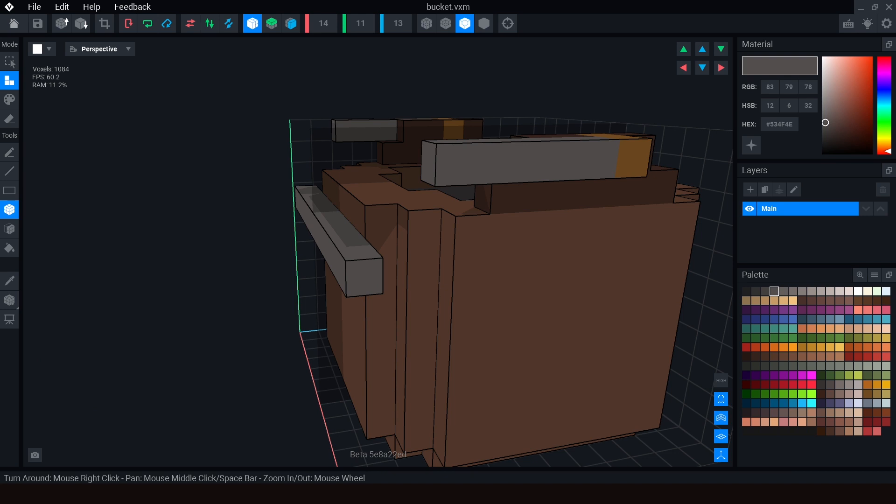
pyautogui.moveTo(352, 299)
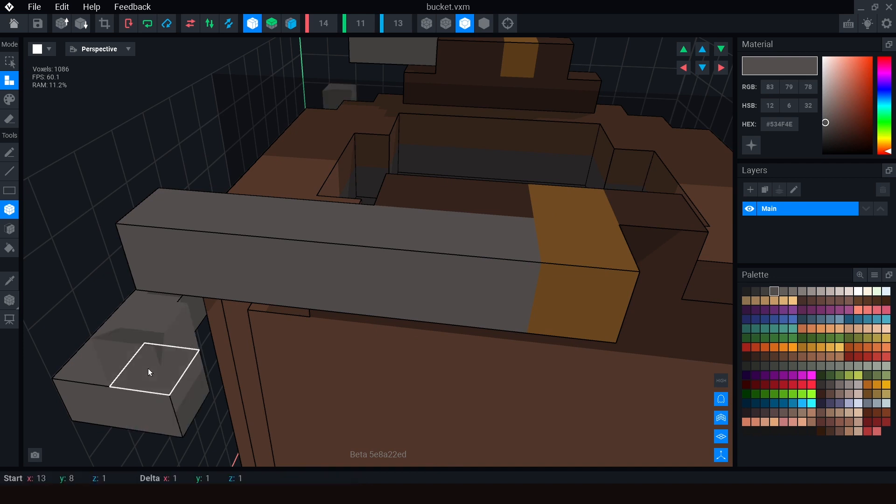
pyautogui.click(149, 371)
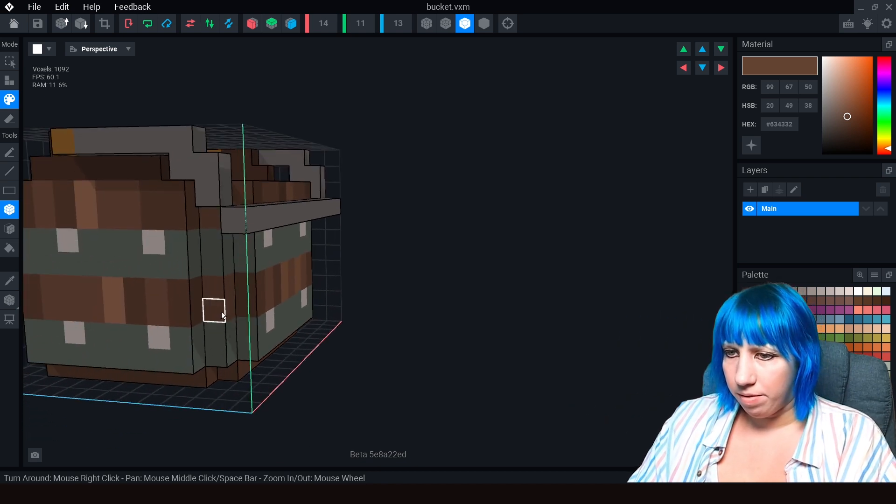
# - Turn the view to face the bucket's front and review the riveted bands
pyautogui.moveTo(222, 315); pyautogui.dragTo(277, 339)
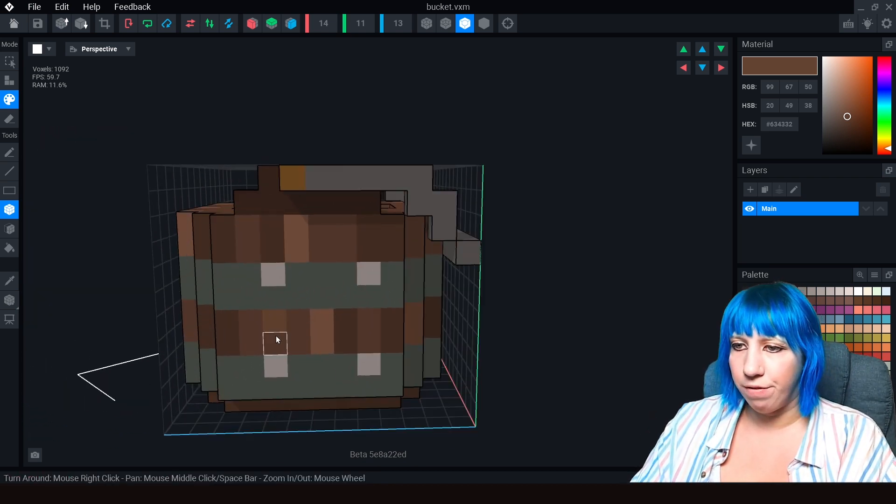
pyautogui.scroll(-3)
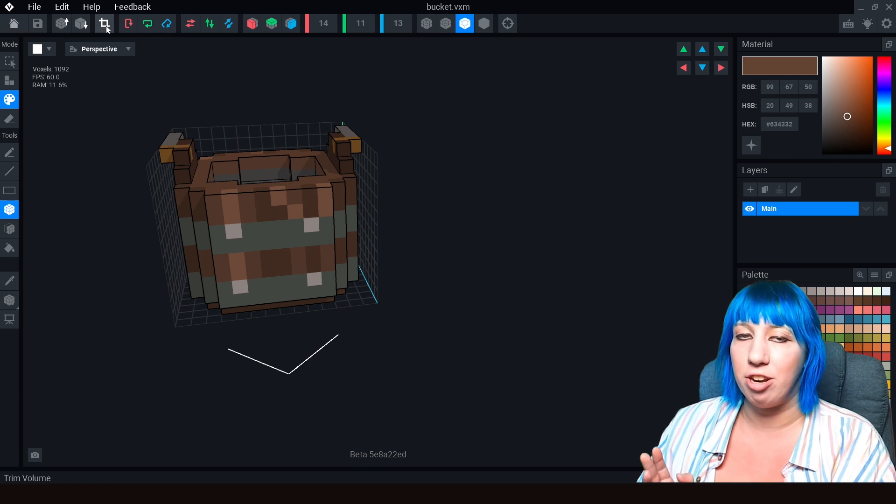
pyautogui.moveTo(105, 23)
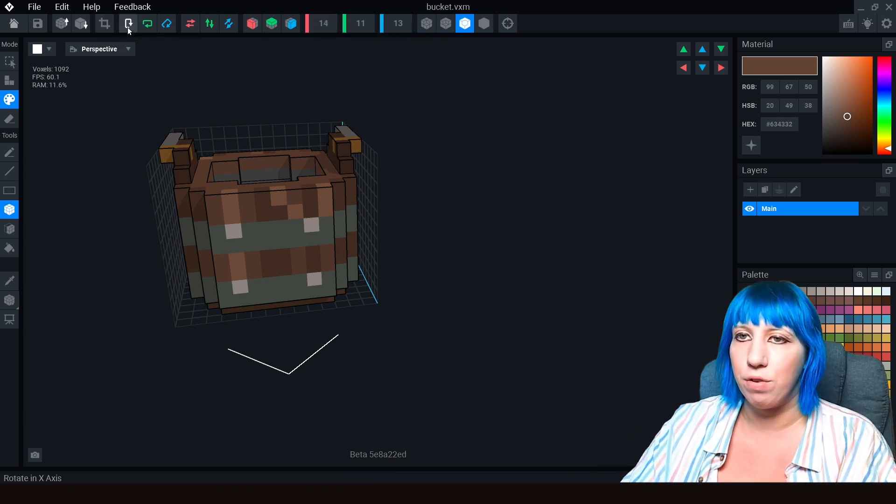
pyautogui.moveTo(104, 25)
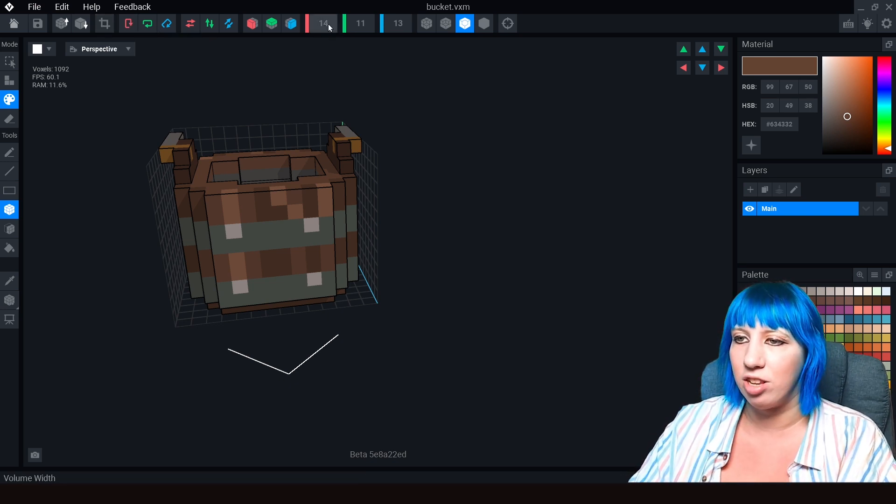
pyautogui.moveTo(401, 177)
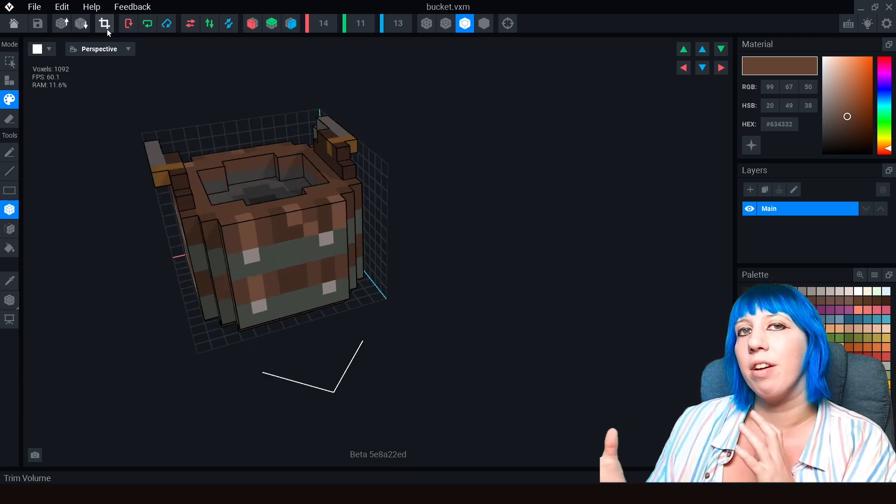
pyautogui.moveTo(105, 23)
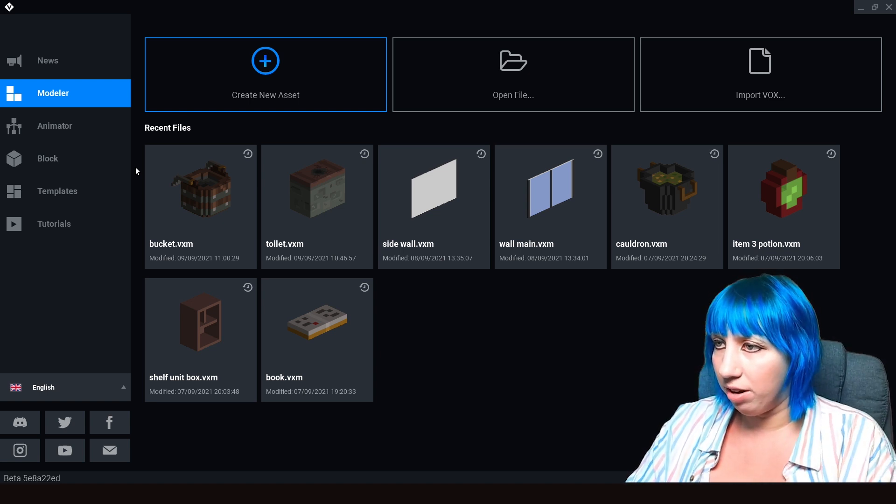
pyautogui.moveTo(124, 136)
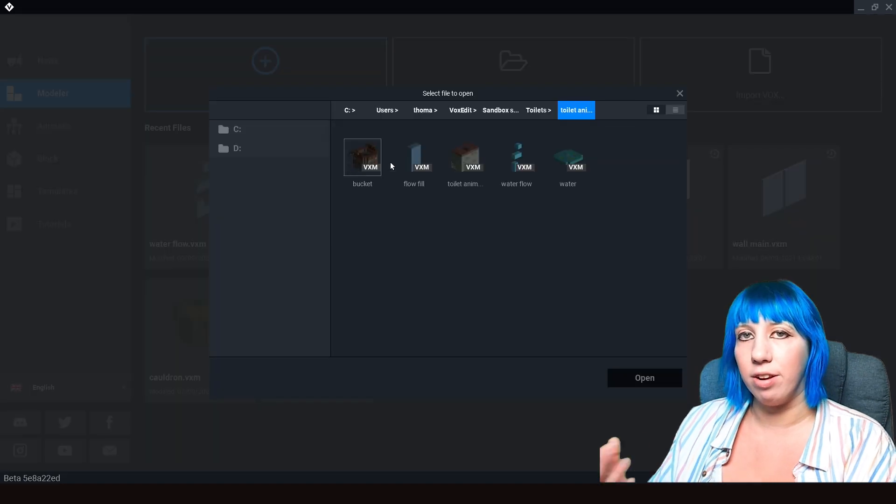
# - Browse the toilet animation folder and show the Animator's recent files
pyautogui.doubleClick(414, 157)
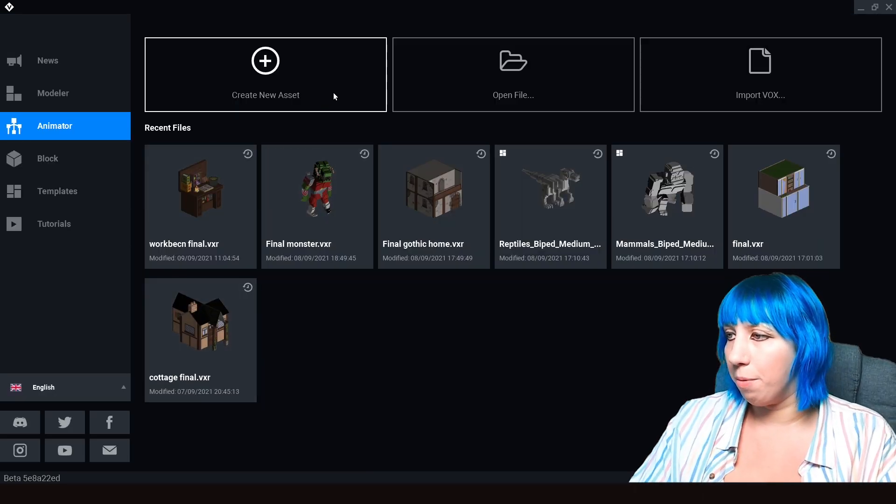
# - Switch to the Modeler recent files and reopen toilet.vxm
pyautogui.click(52, 92)
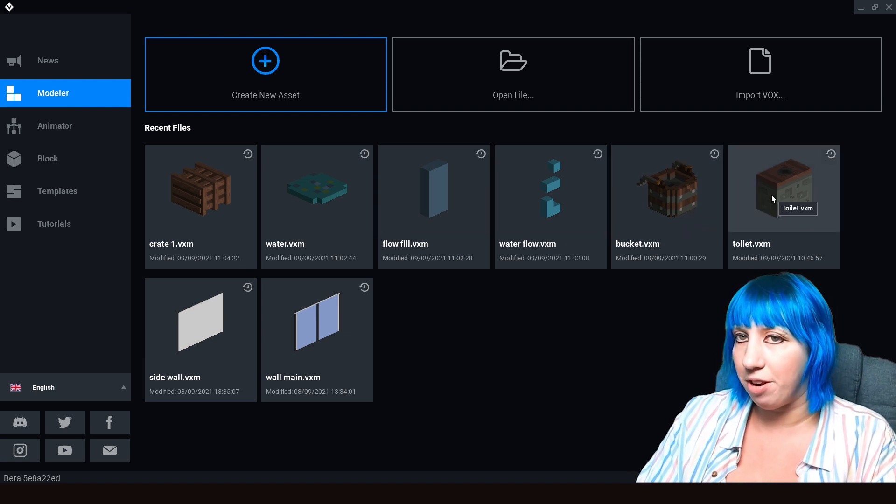
pyautogui.doubleClick(784, 188)
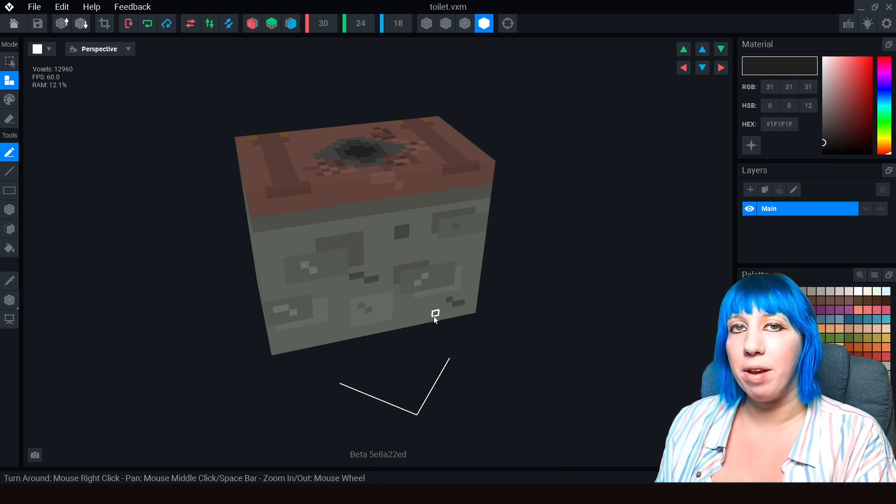
pyautogui.moveTo(301, 254)
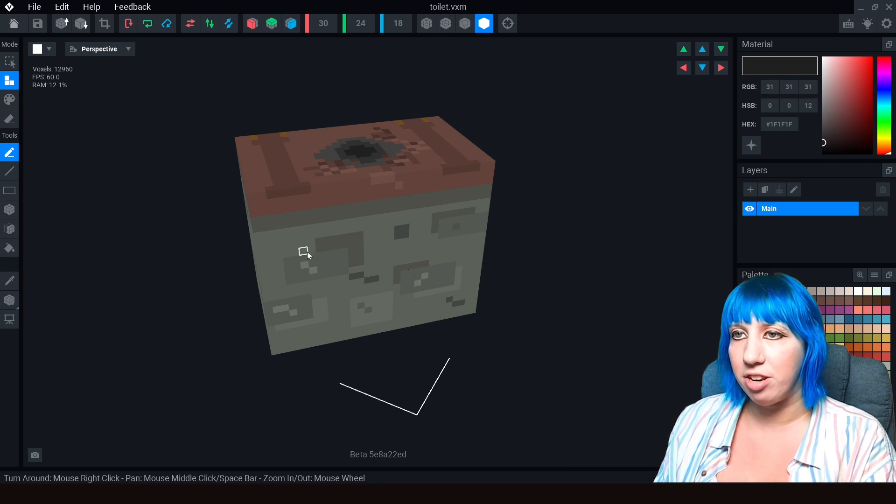